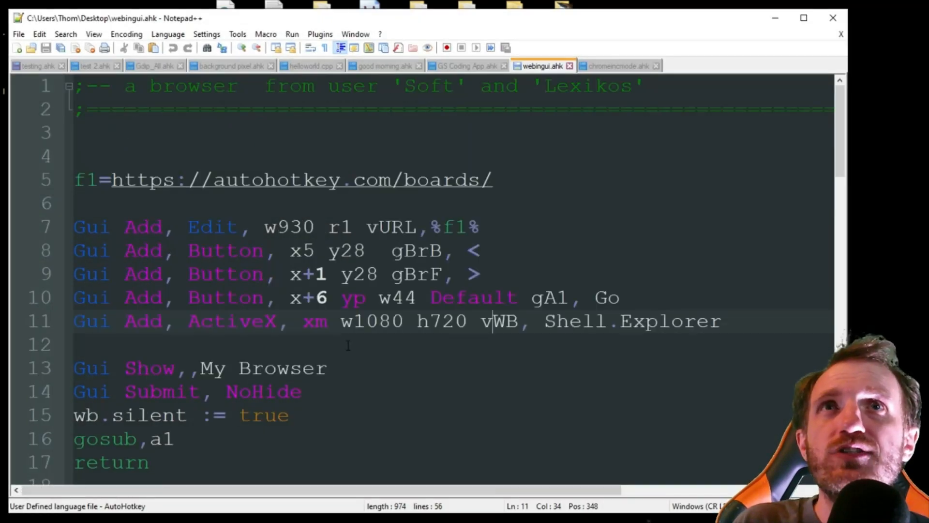
Highlight the author name Lexikos in the header, then delete the extra blank line above the f1 URL.
double_click(424, 86)
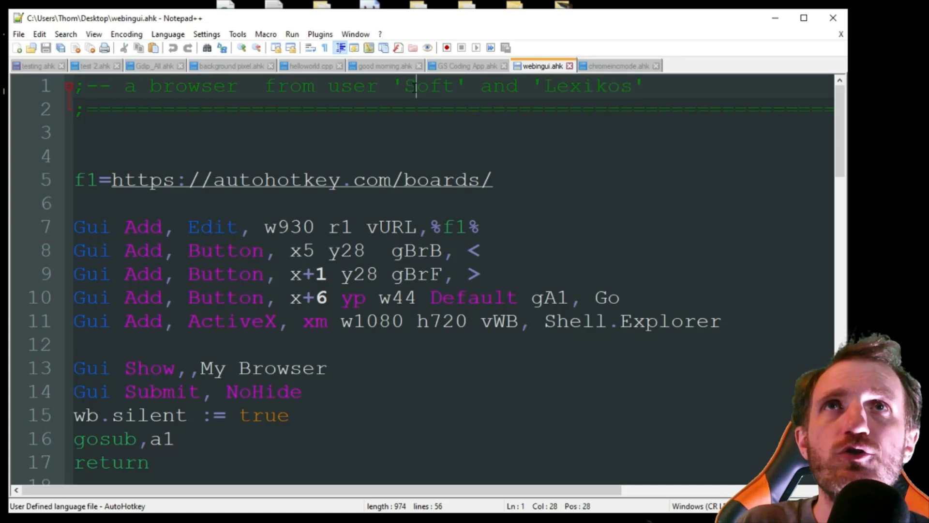
double_click(586, 86)
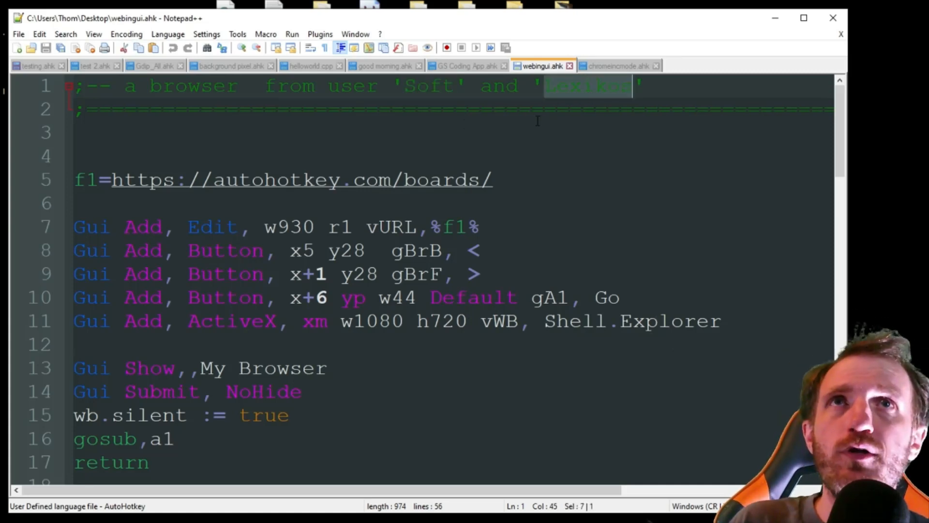
left_click(77, 156)
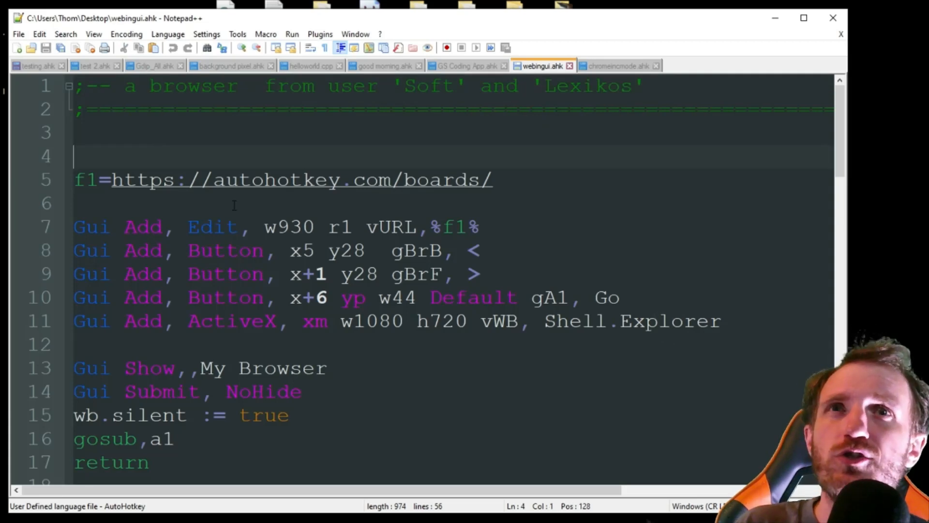
scroll("down", 3)
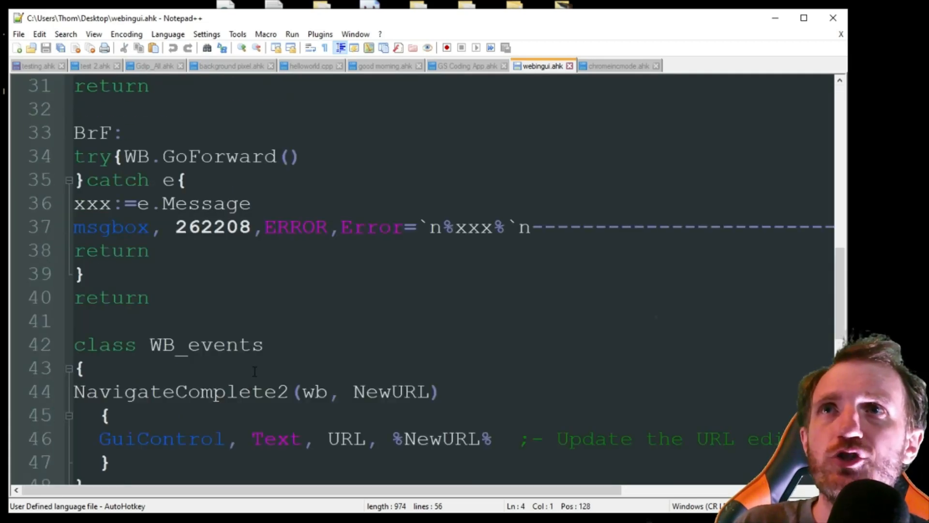
scroll("up", 3)
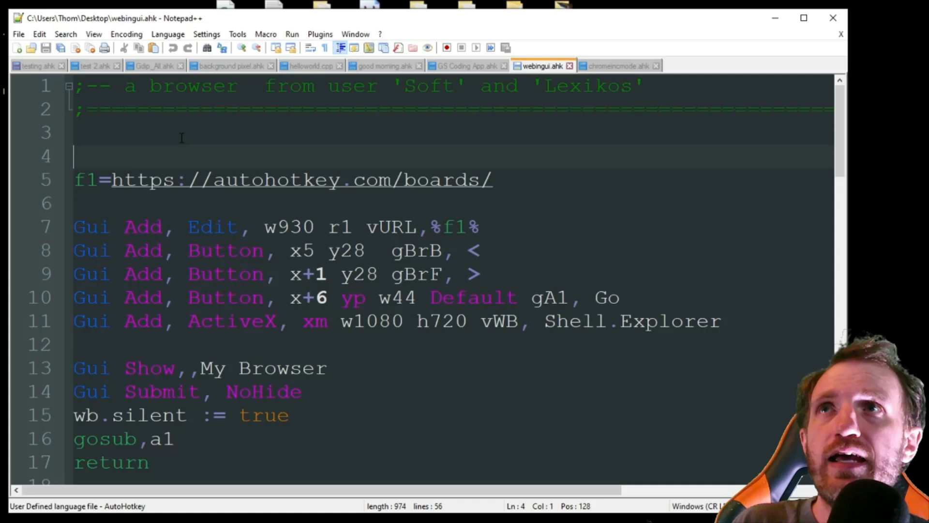
key("Backspace")
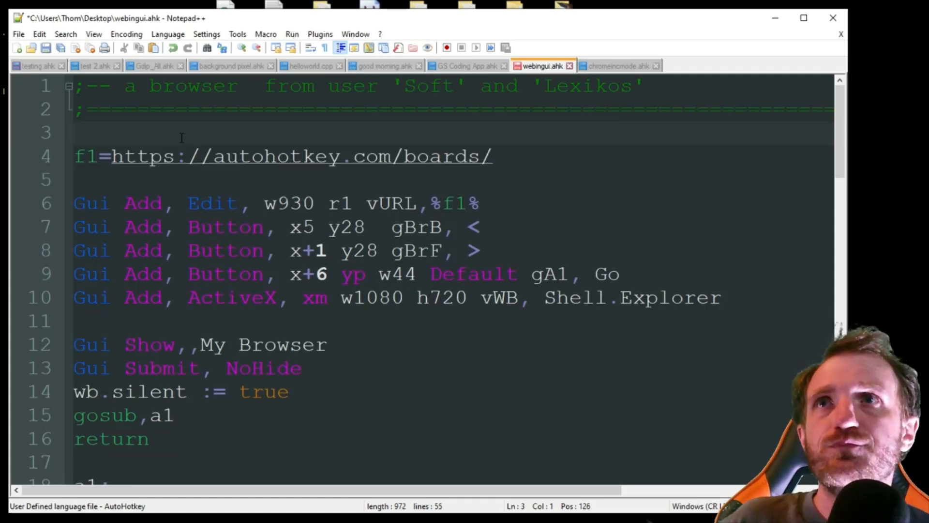
Highlight the f1 variable name and the block of Gui Add lines for explanation.
left_click(75, 132)
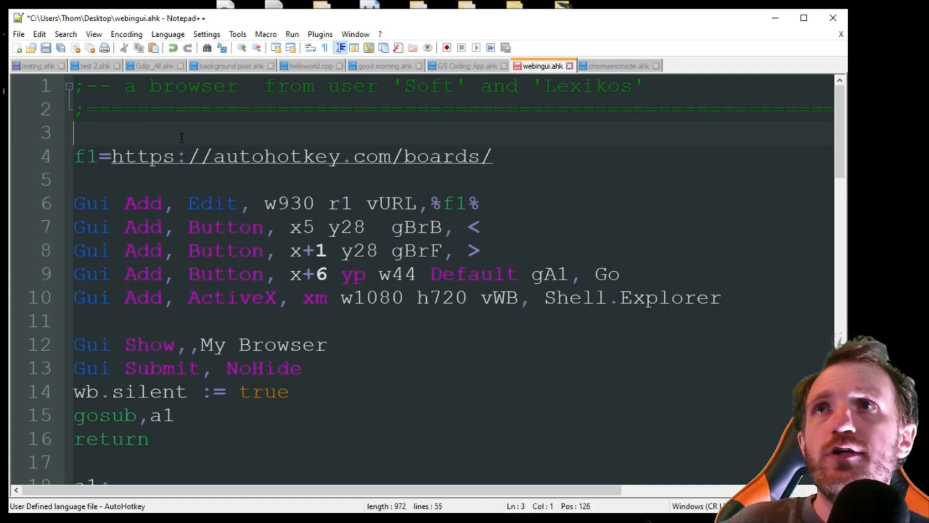
double_click(86, 156)
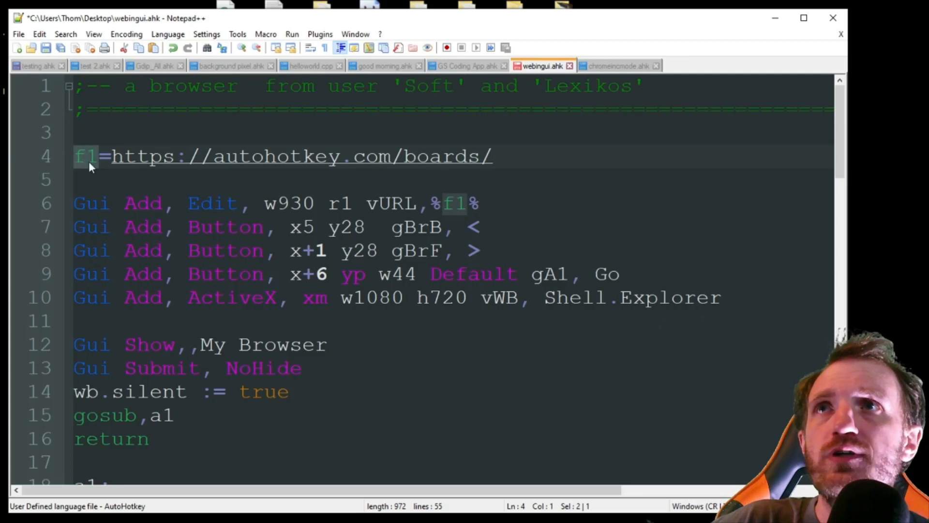
left_click(100, 156)
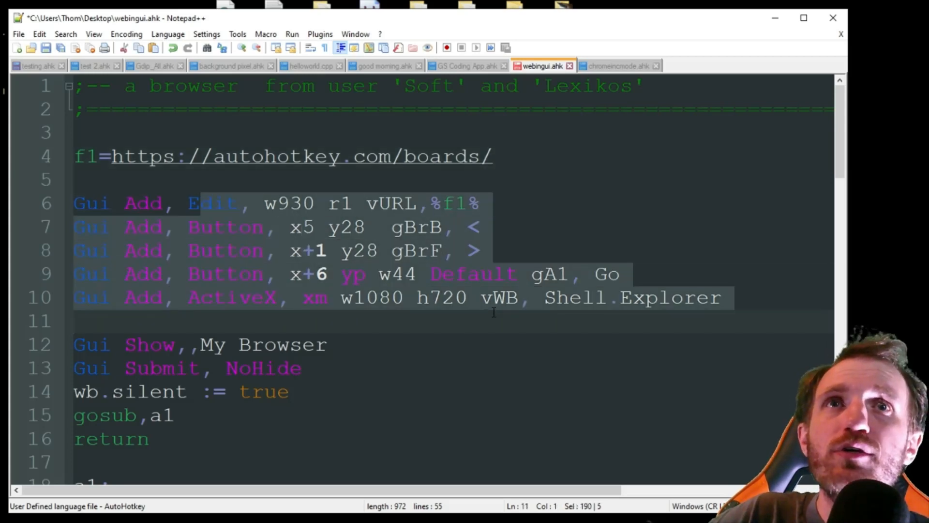
left_click(428, 226)
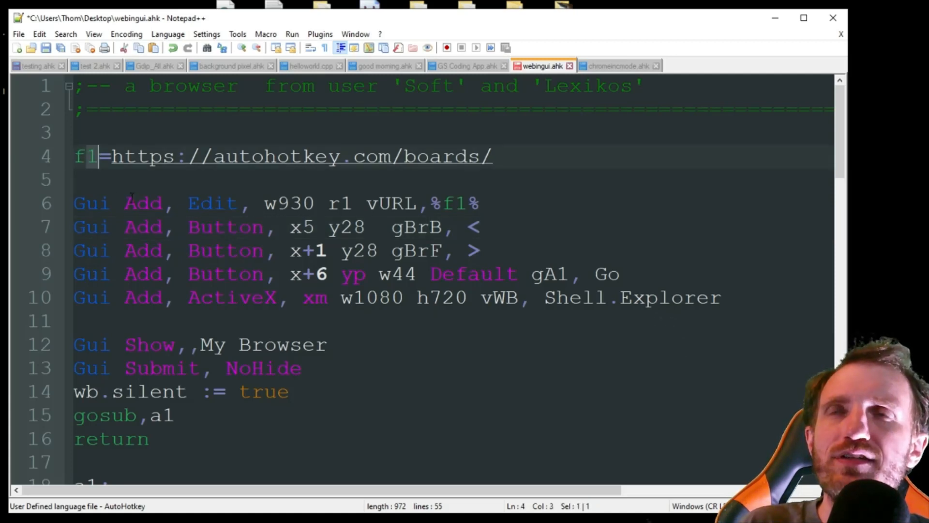
left_click(87, 179)
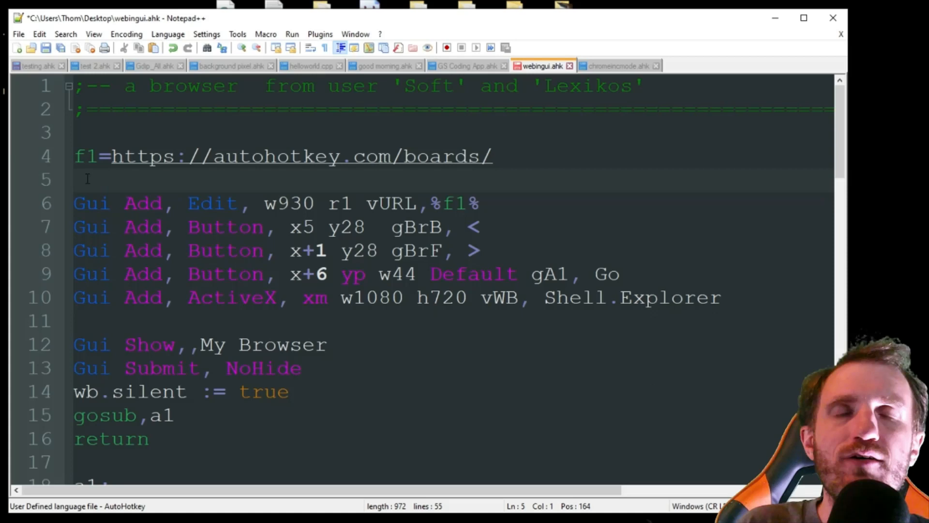
double_click(85, 156)
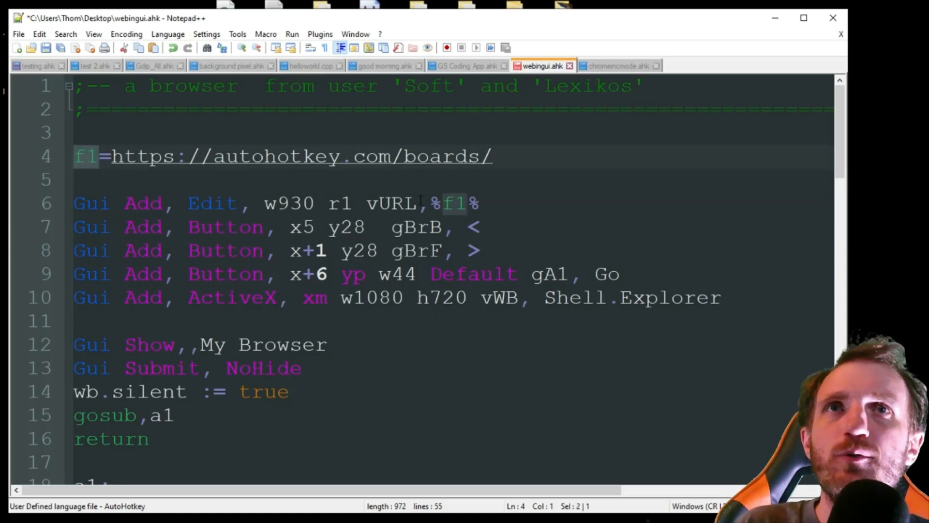
left_click(452, 203)
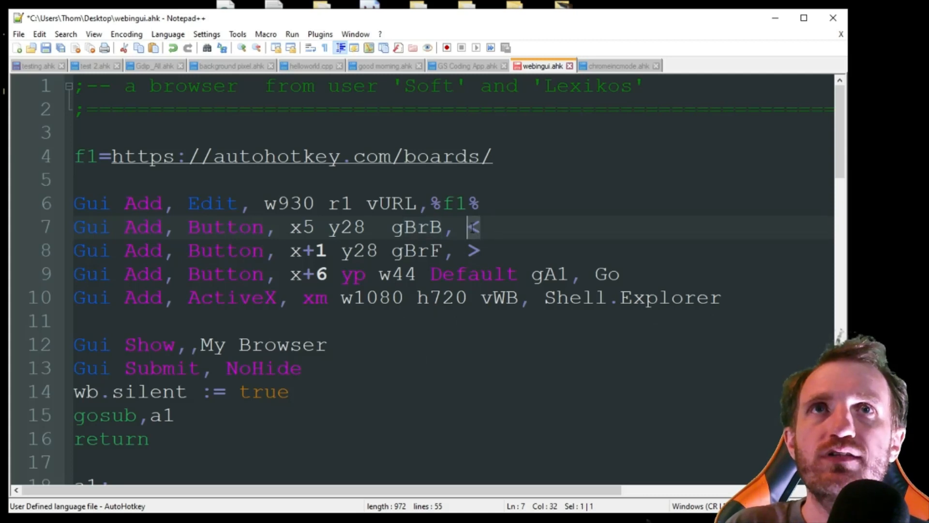
mouse_move(455, 256)
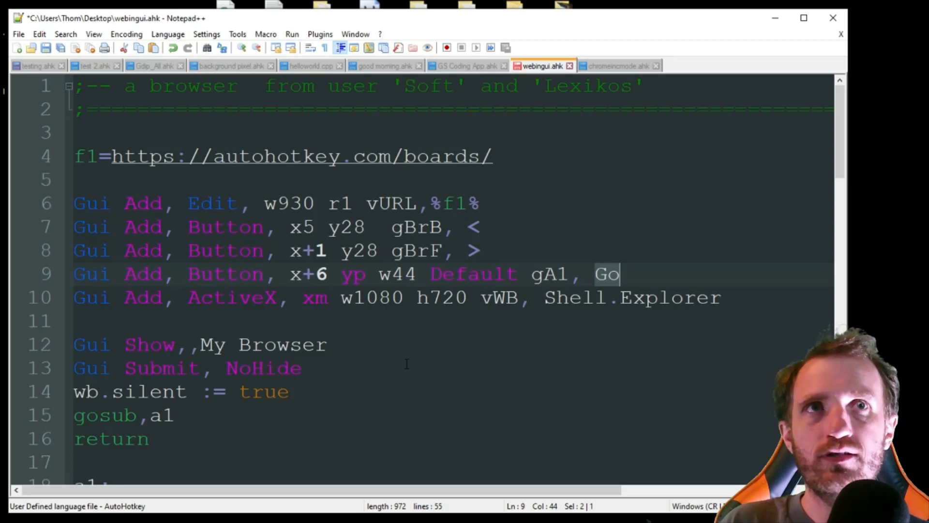
double_click(231, 297)
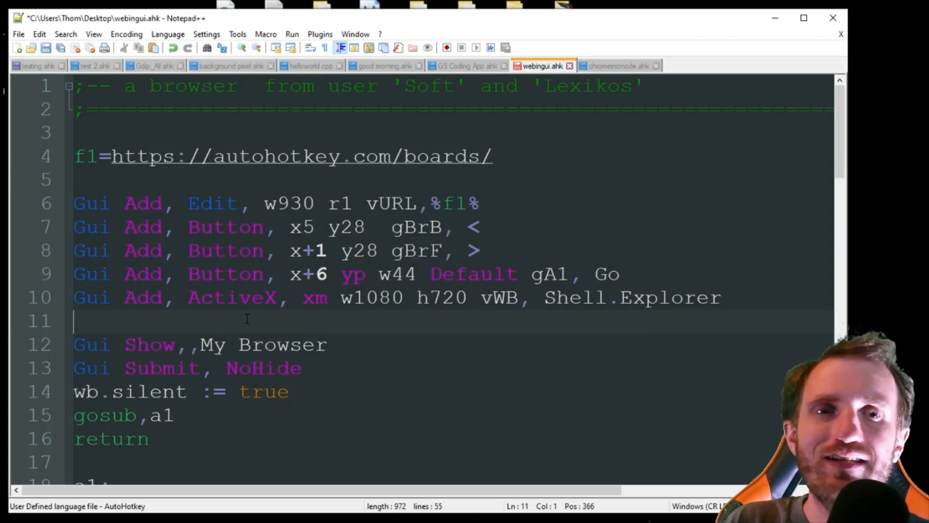
mouse_move(348, 349)
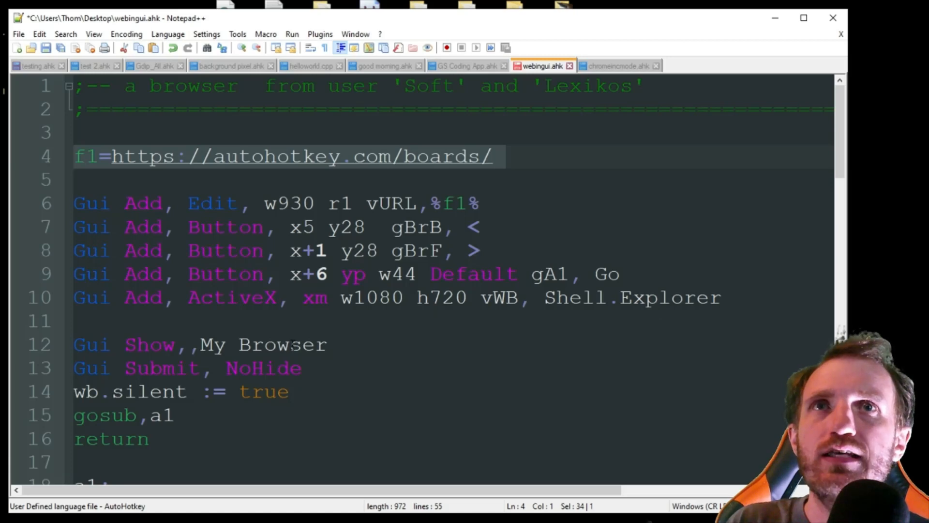
scroll("down", 3)
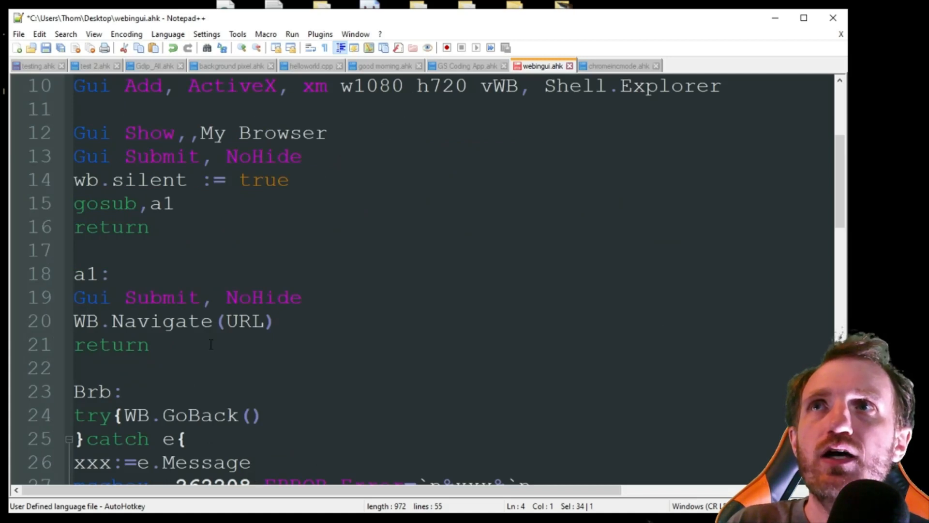
left_click(85, 180)
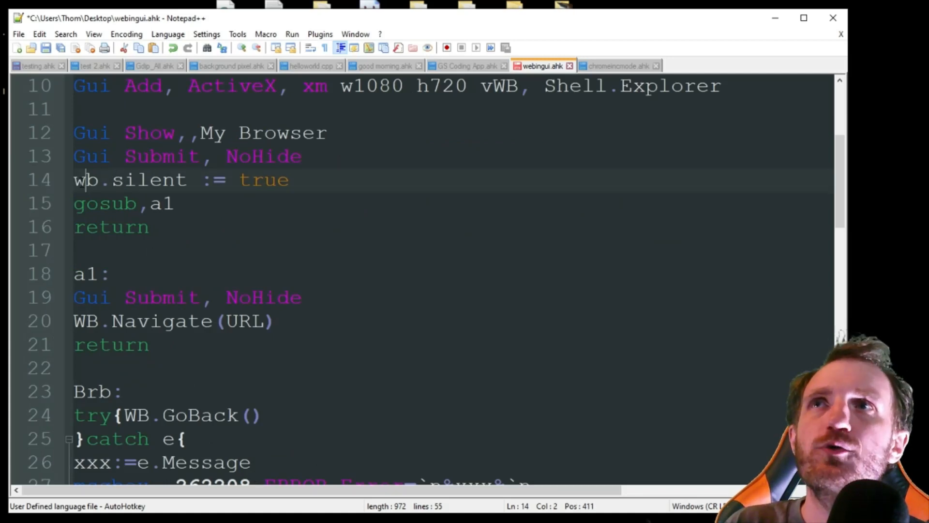
double_click(86, 180)
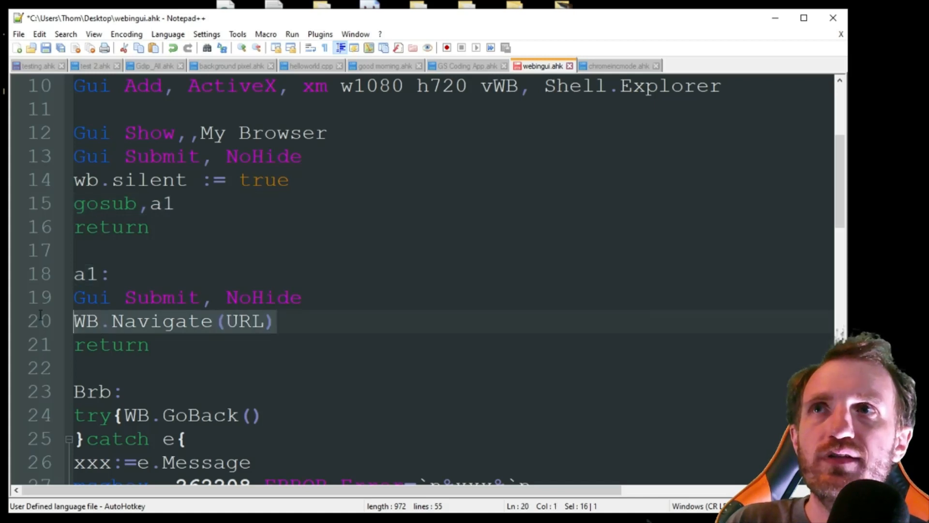
double_click(156, 321)
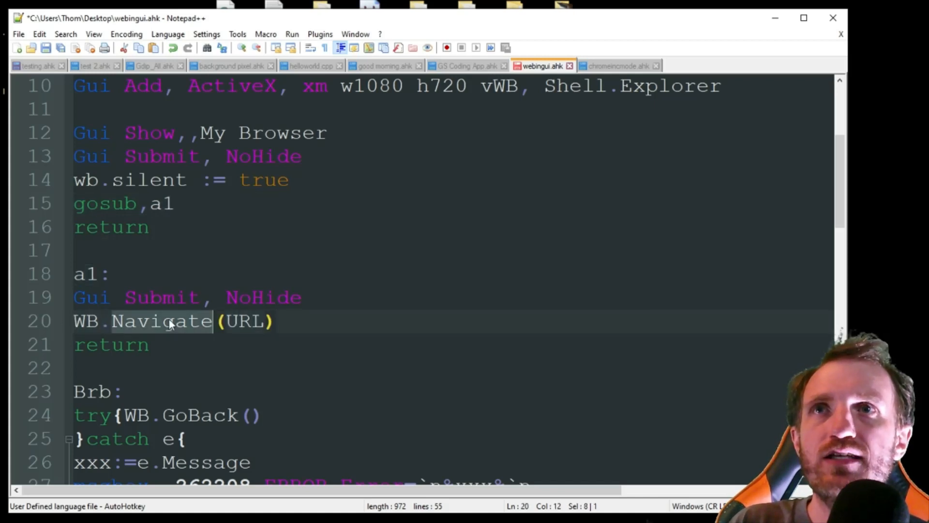
double_click(243, 320)
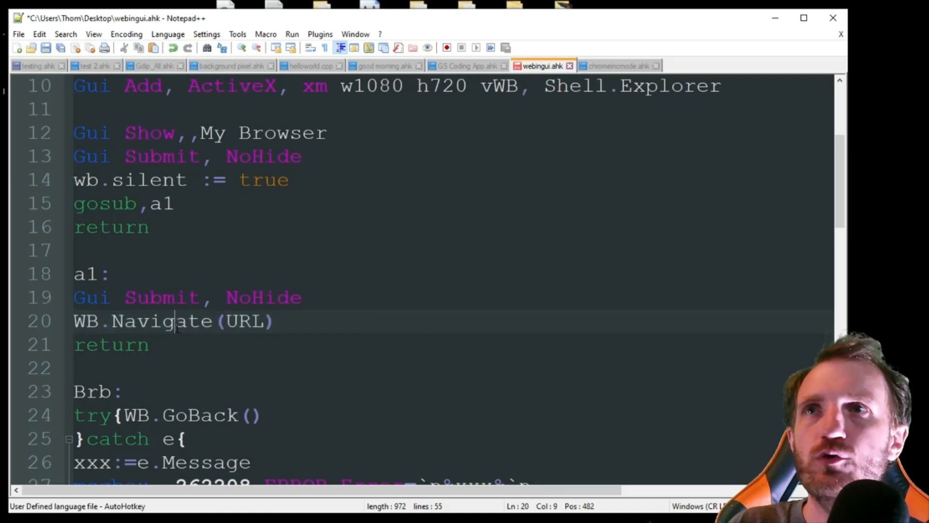
triple_click(173, 321)
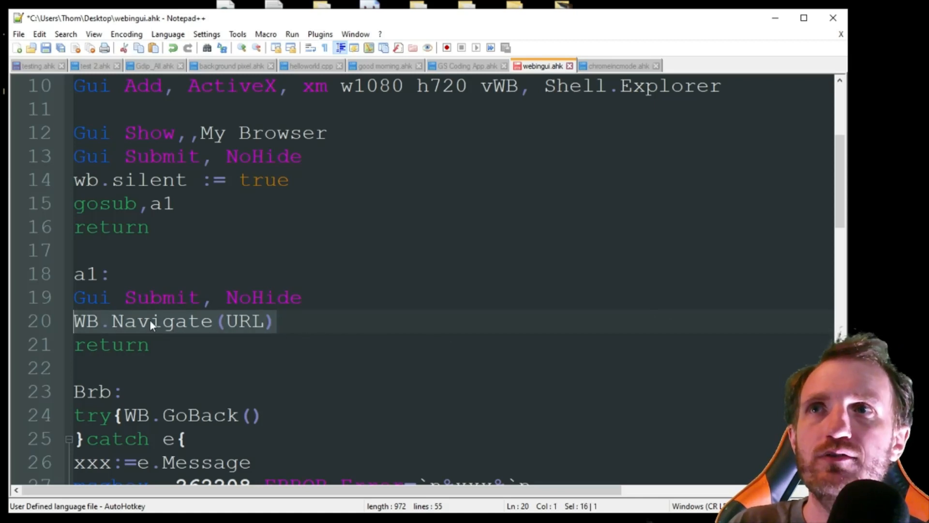
scroll("down", 3)
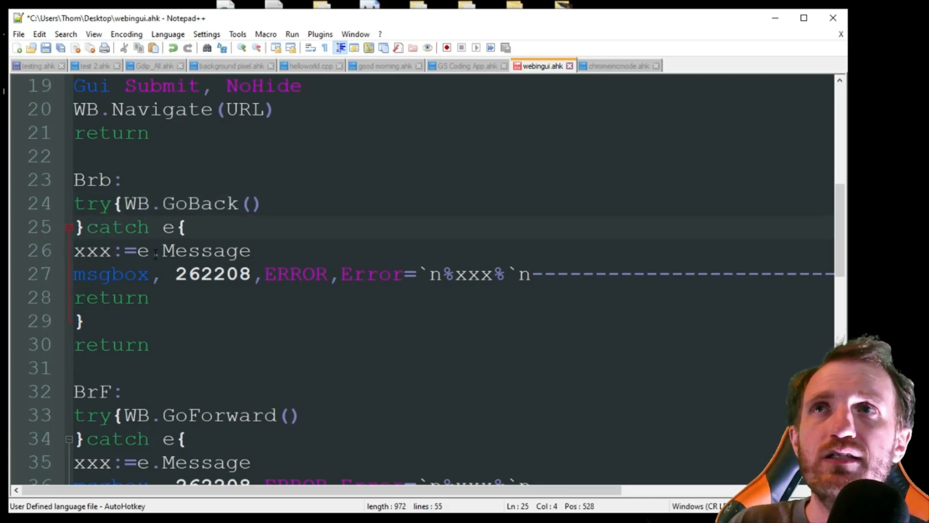
left_click(90, 250)
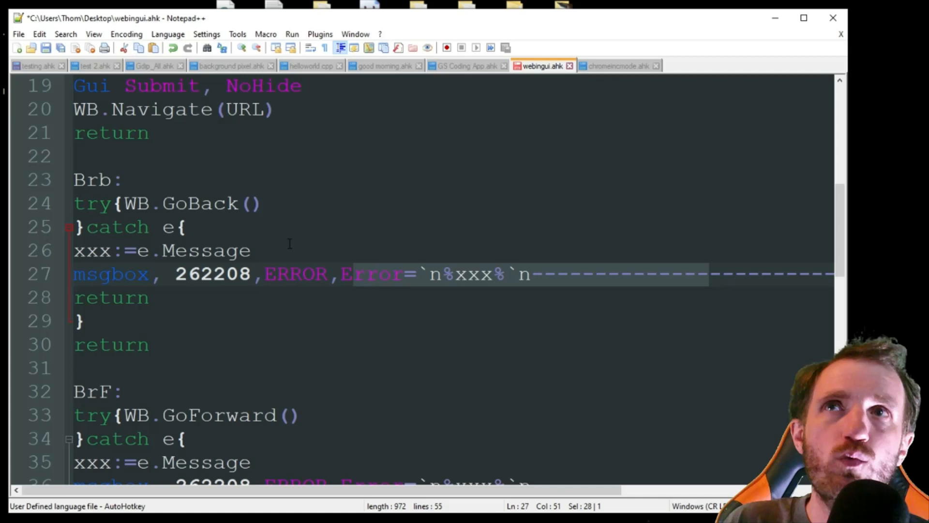
left_click(250, 250)
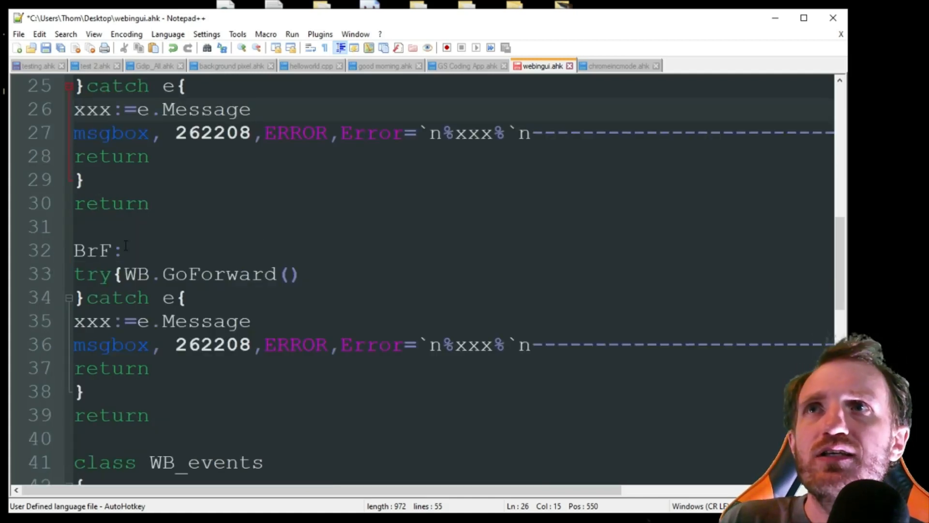
double_click(219, 274)
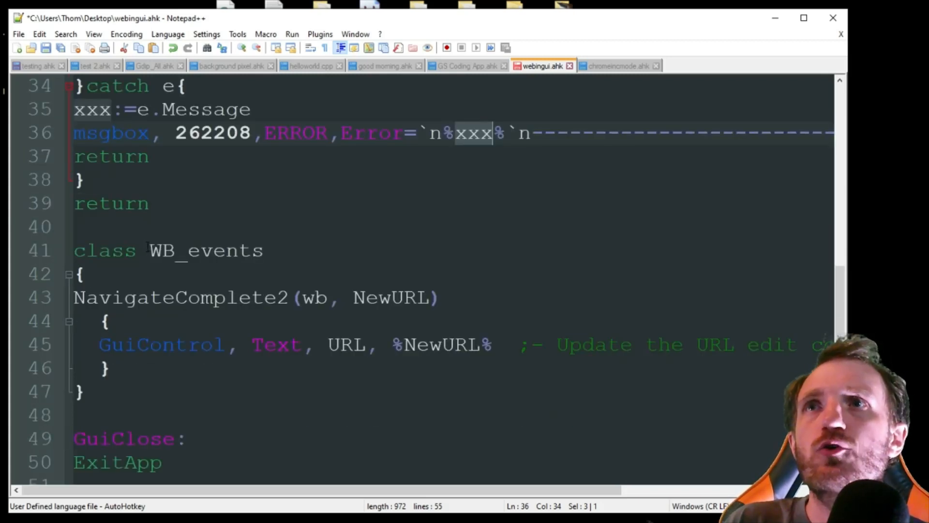
double_click(205, 250)
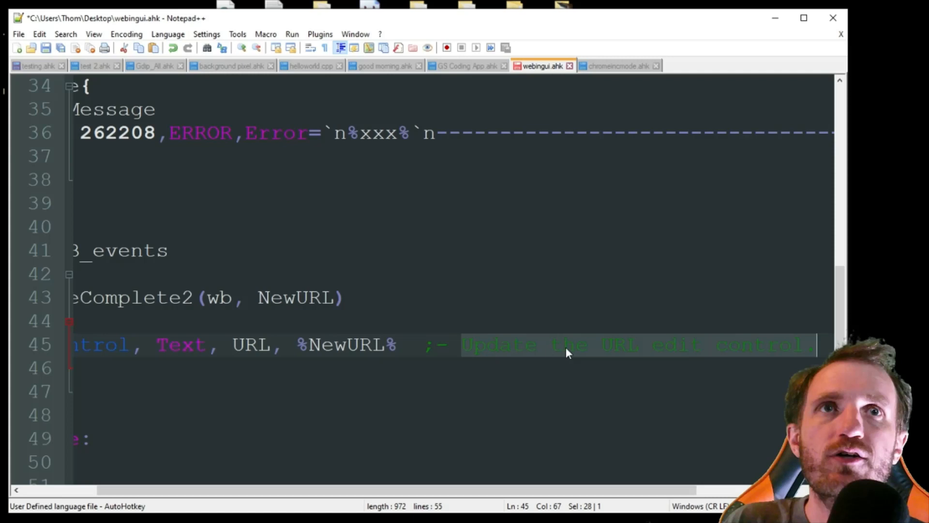
scroll("left", 3)
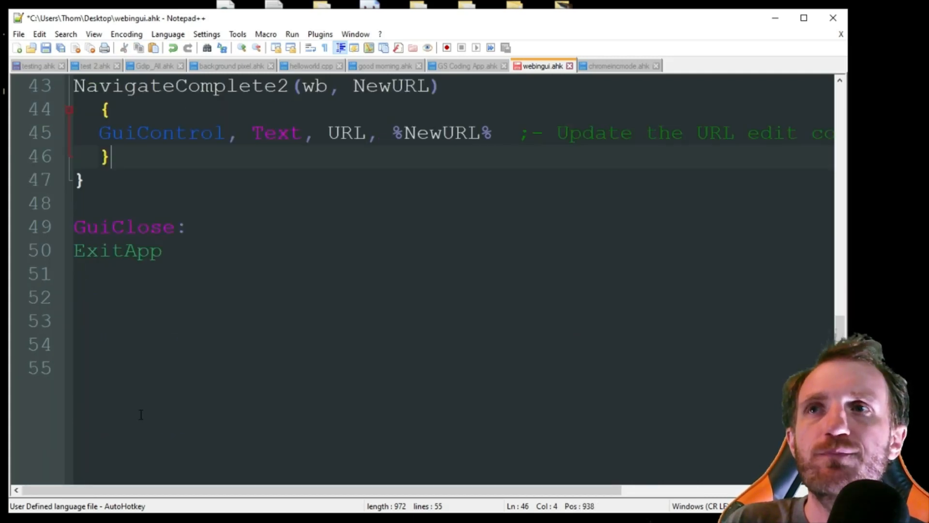
double_click(117, 250)
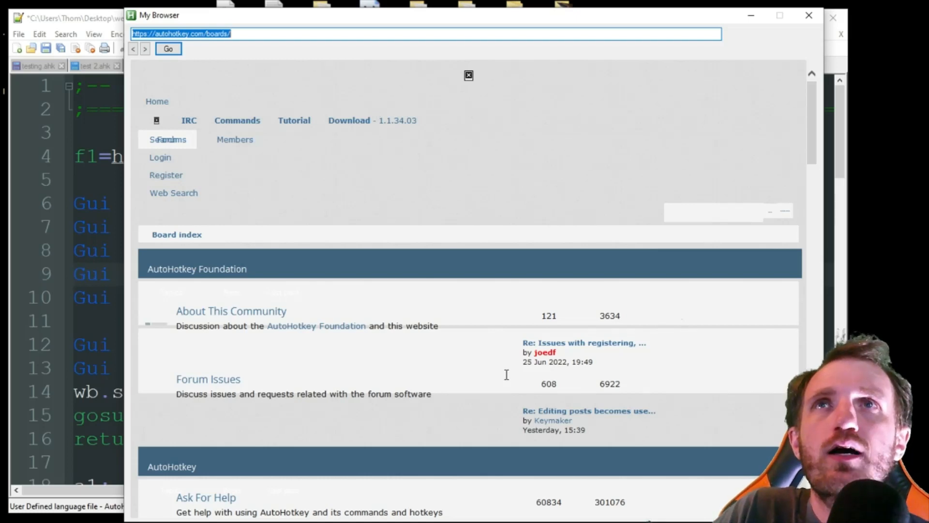
mouse_move(710, 432)
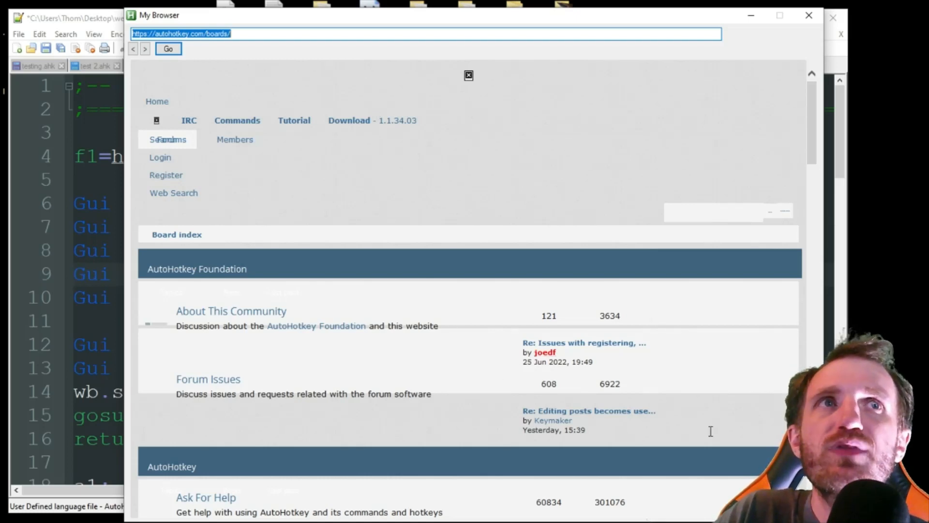
Scroll down the AutoHotkey forums board index in the My Browser window.
scroll("down", 3)
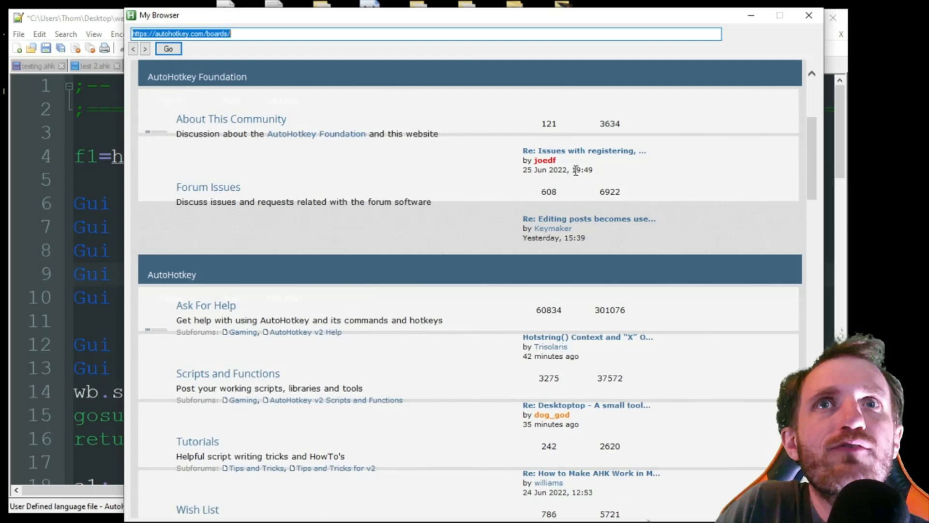
scroll("down", 3)
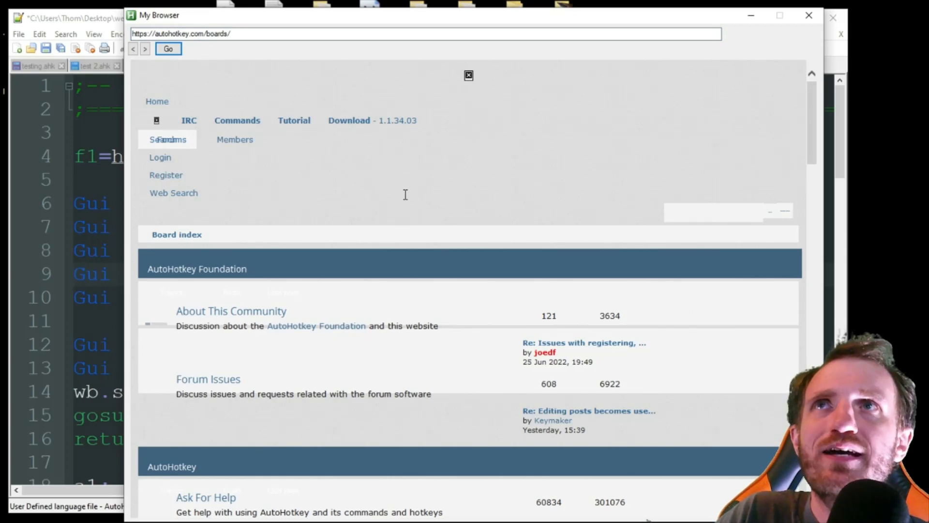
scroll("down", 3)
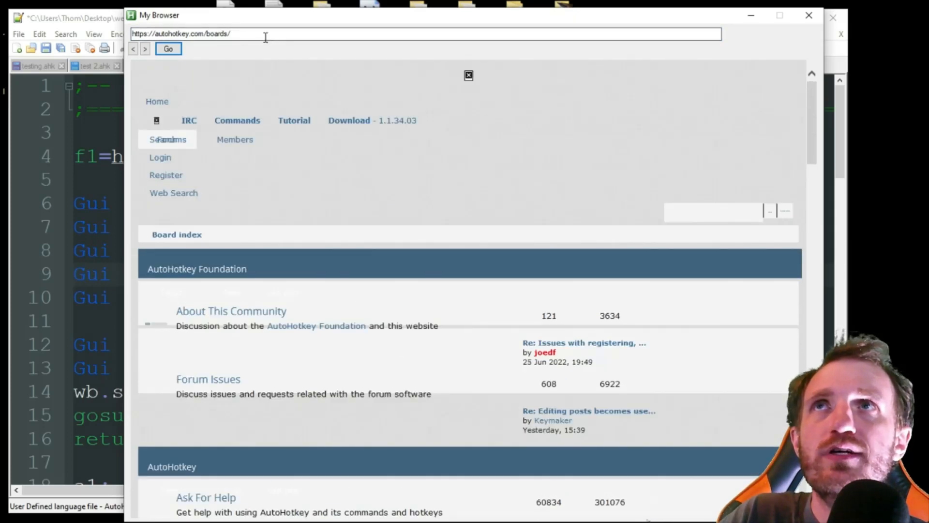
Load facebook.com via the address box and Go, then close the My Browser window.
type("facebook.com")
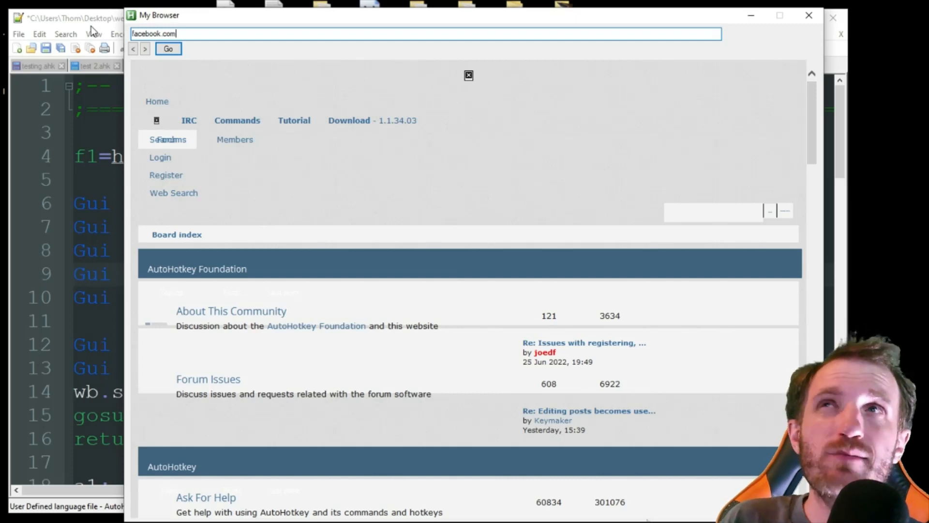
left_click(168, 48)
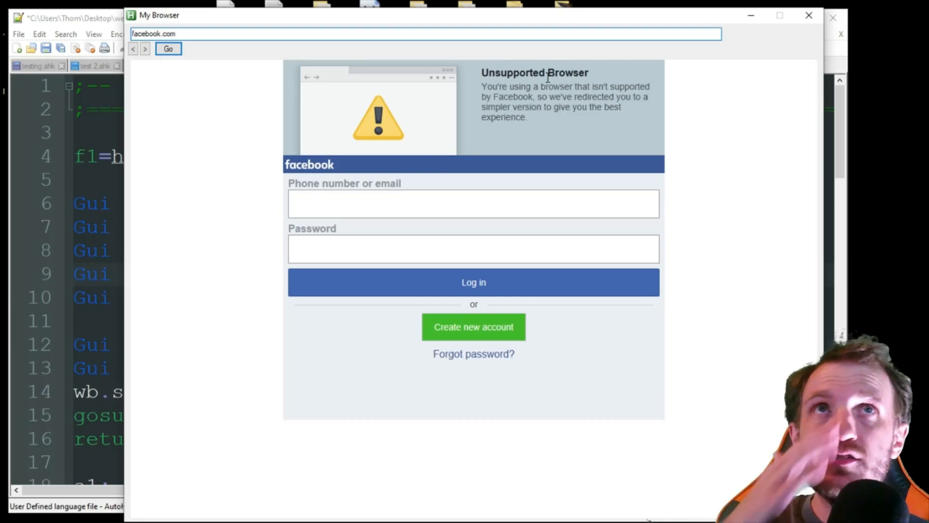
mouse_move(492, 91)
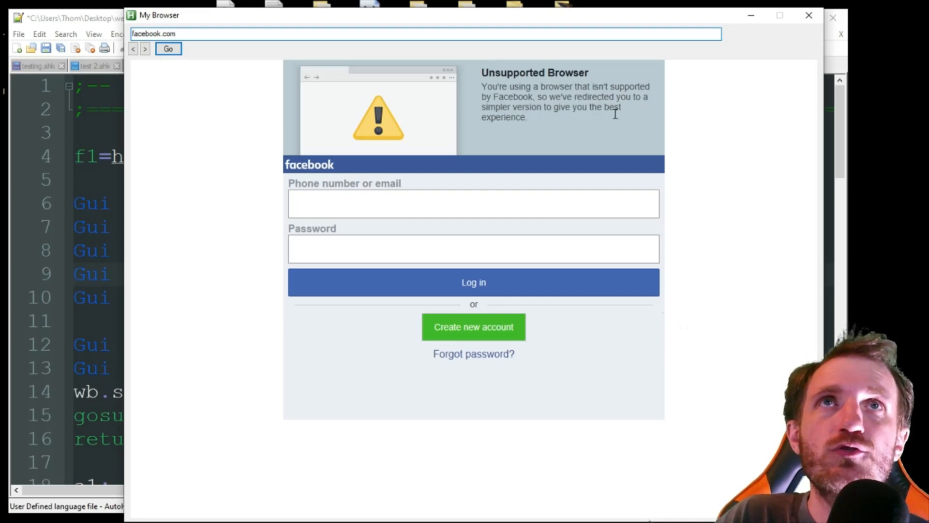
mouse_move(580, 141)
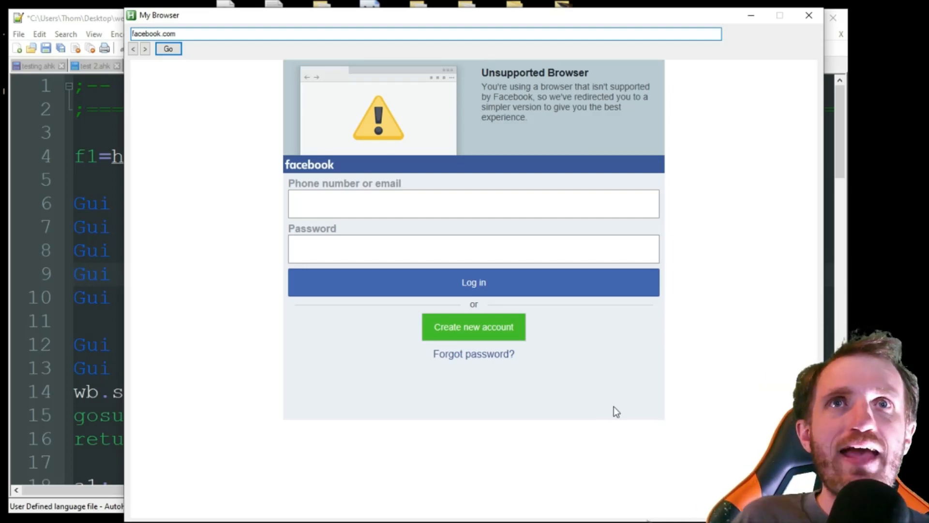
mouse_move(728, 331)
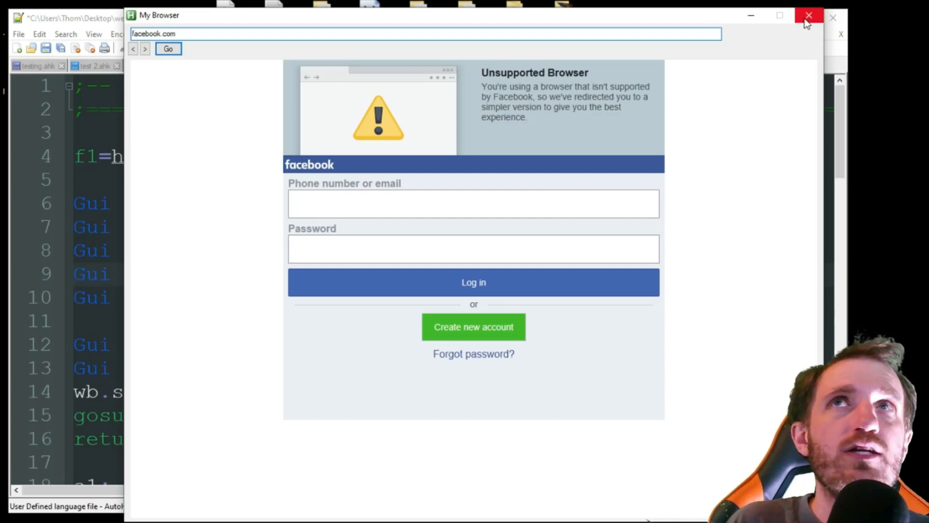
left_click(808, 15)
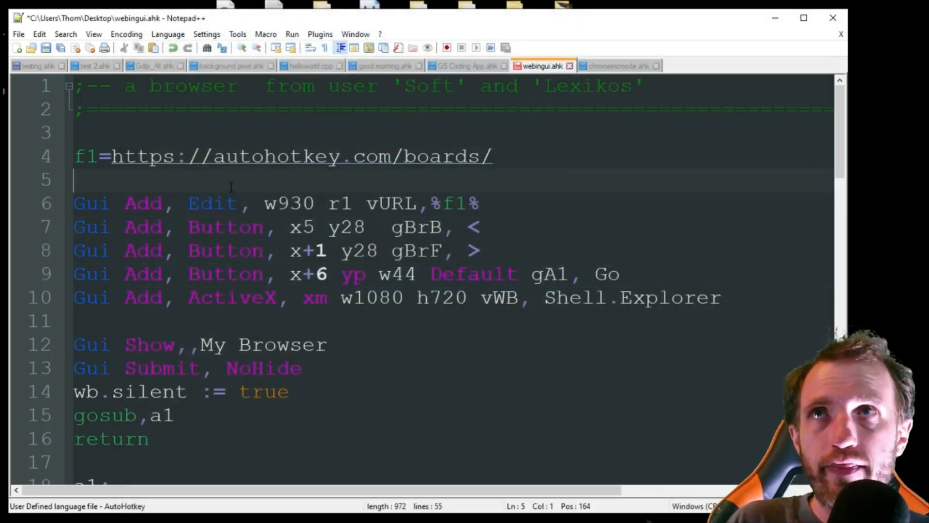
scroll("down", 3)
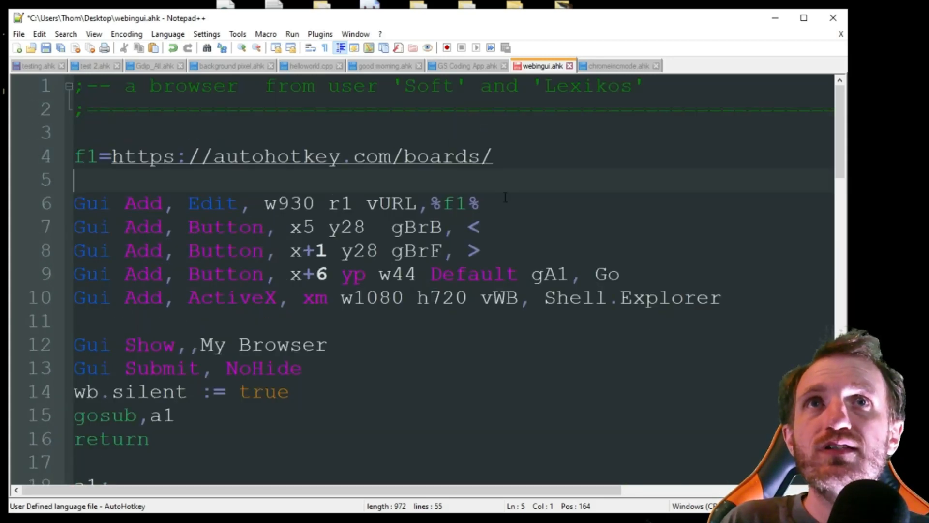
left_click(478, 204)
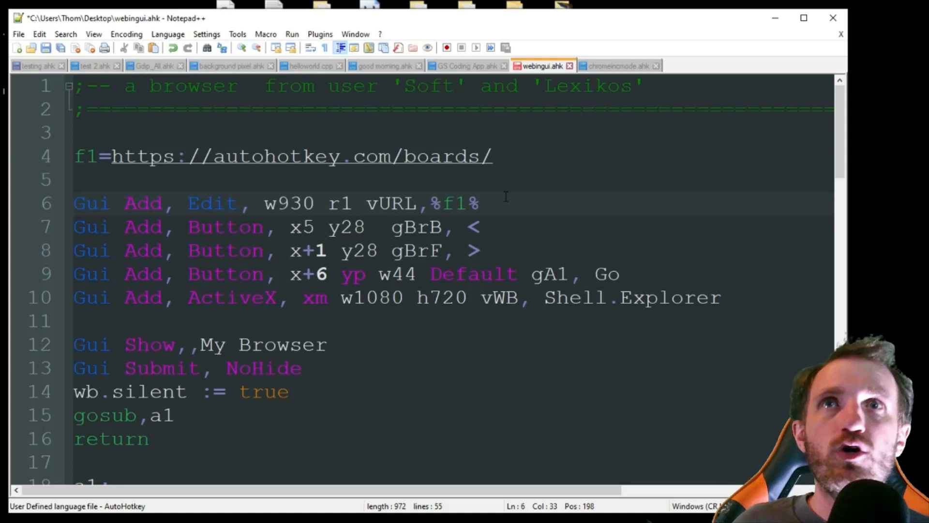
left_click(480, 203)
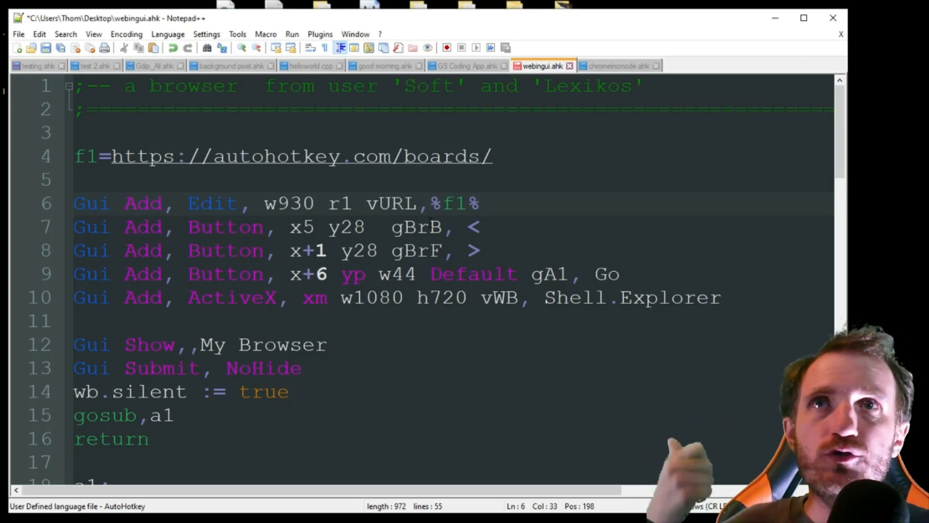
left_click(273, 128)
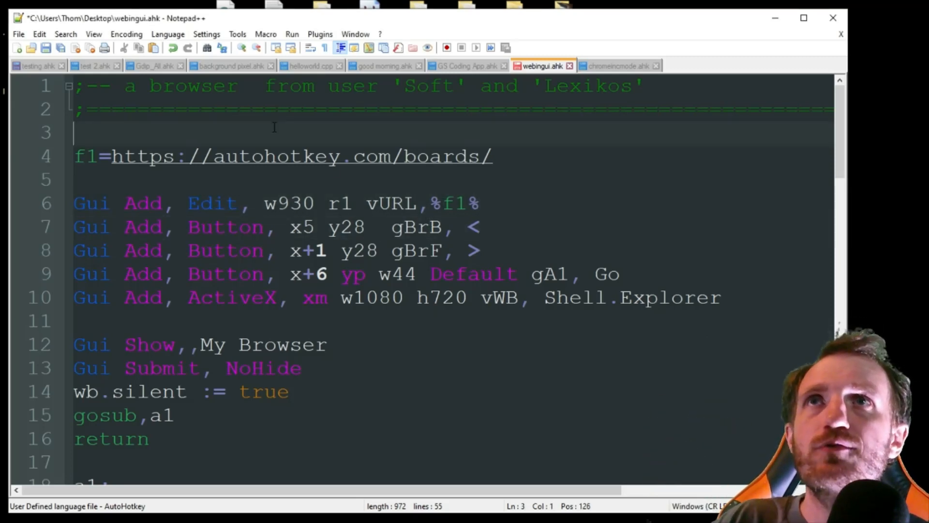